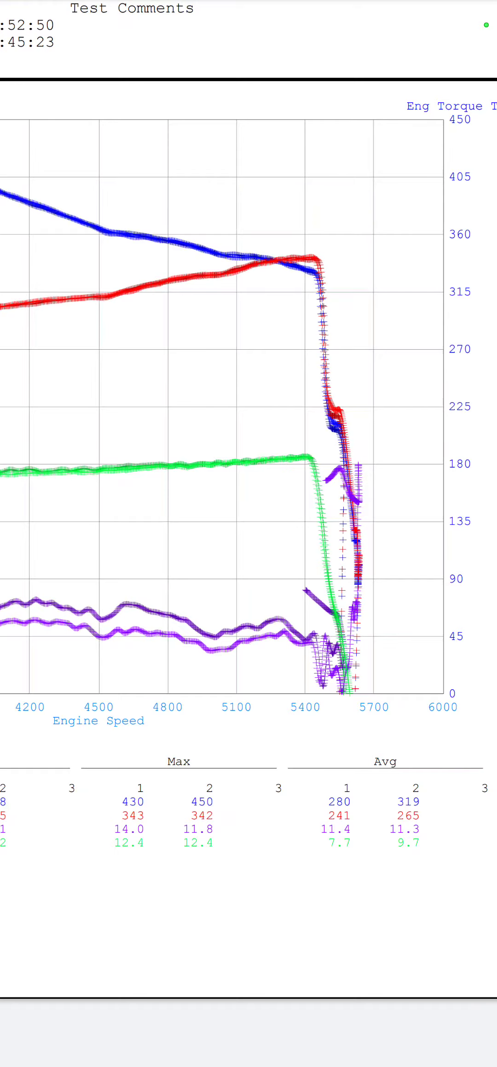
Step: Pan along the torque and power graph toward 5700 rpm before returning to the attachment list
scroll(down, 3)
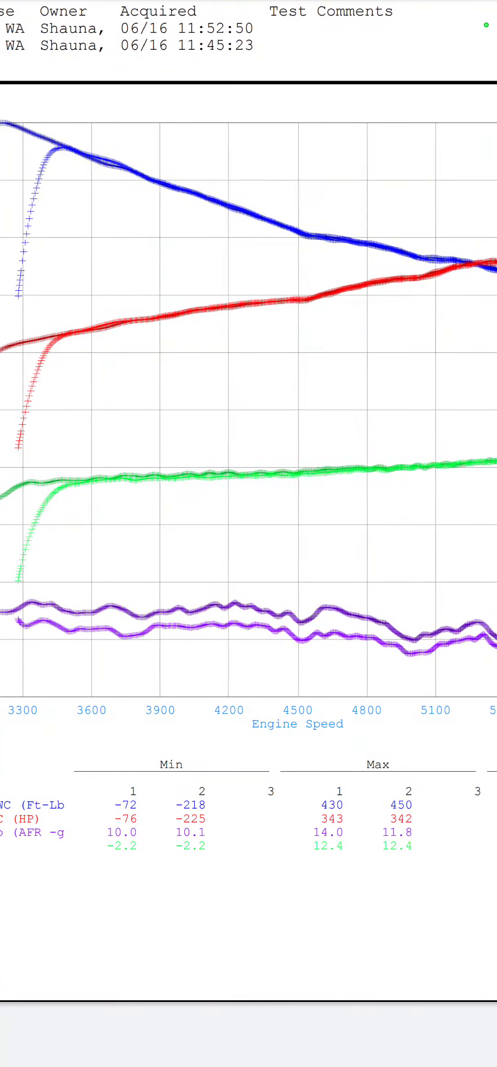
scroll(right, 3)
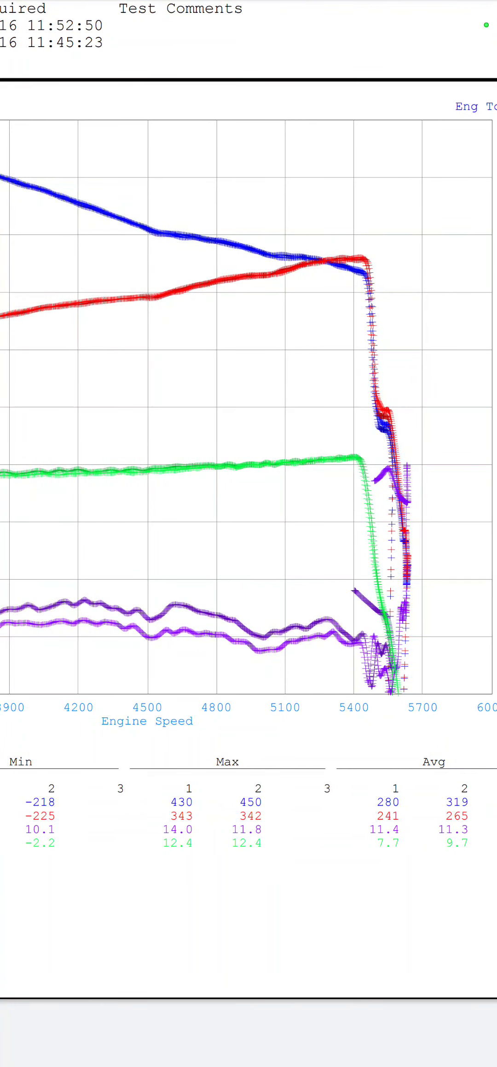
scroll(down, 3)
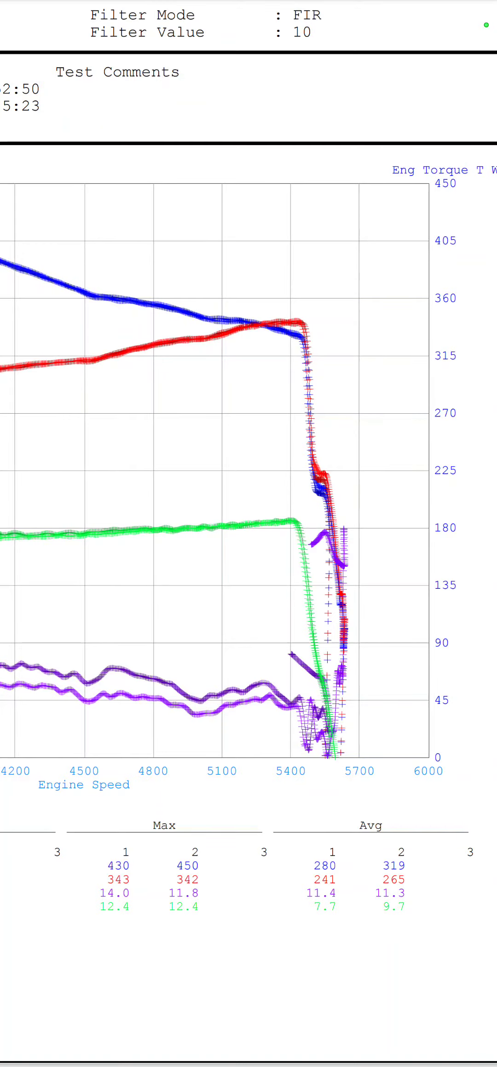
scroll(down, 3)
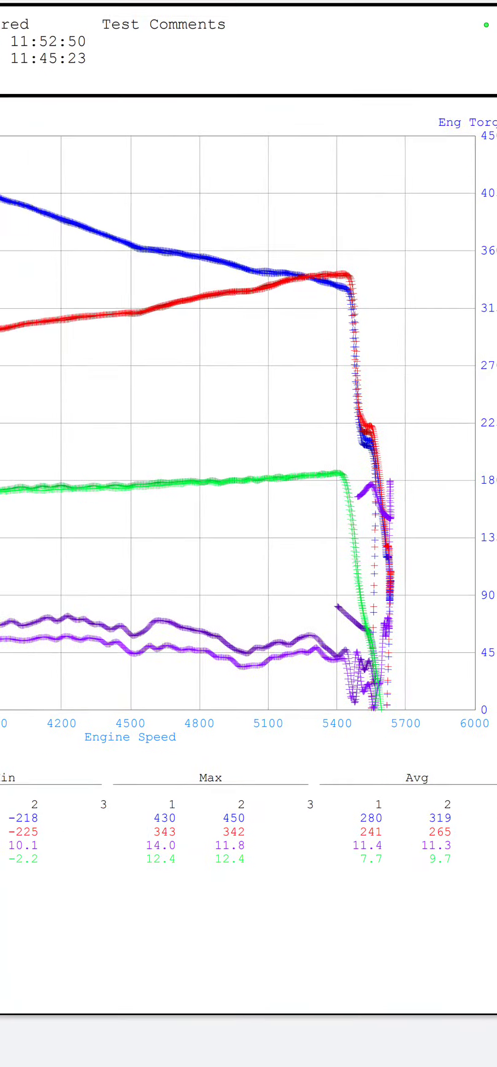
scroll(right, 3)
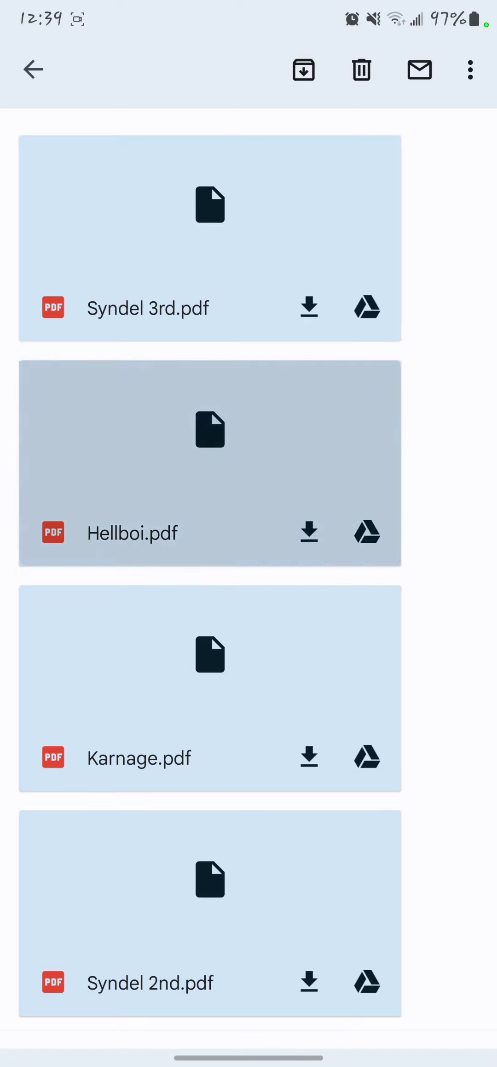
Step: Open the out-of-fuel-pressure dyno report and pan its power and torque curves up to 6100 rpm
click(211, 464)
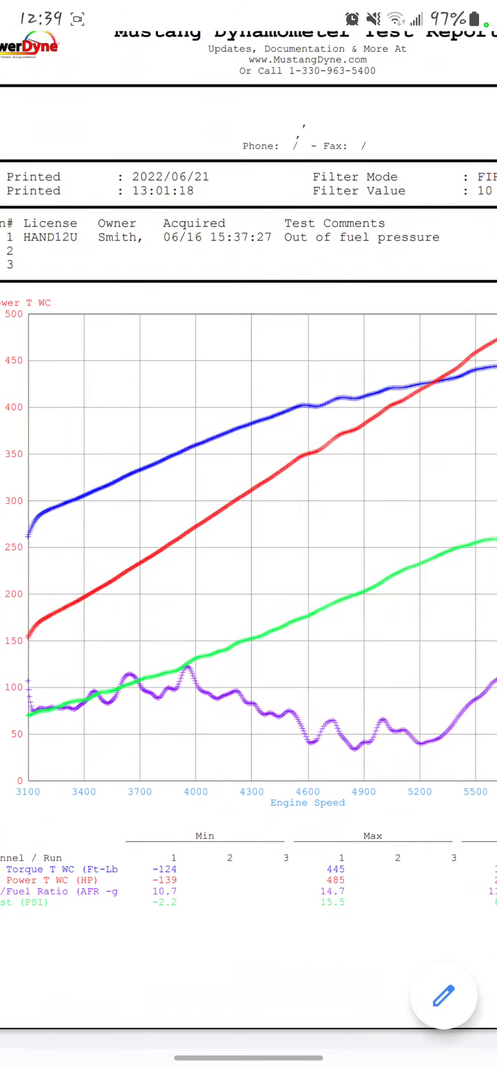
scroll(down, 3)
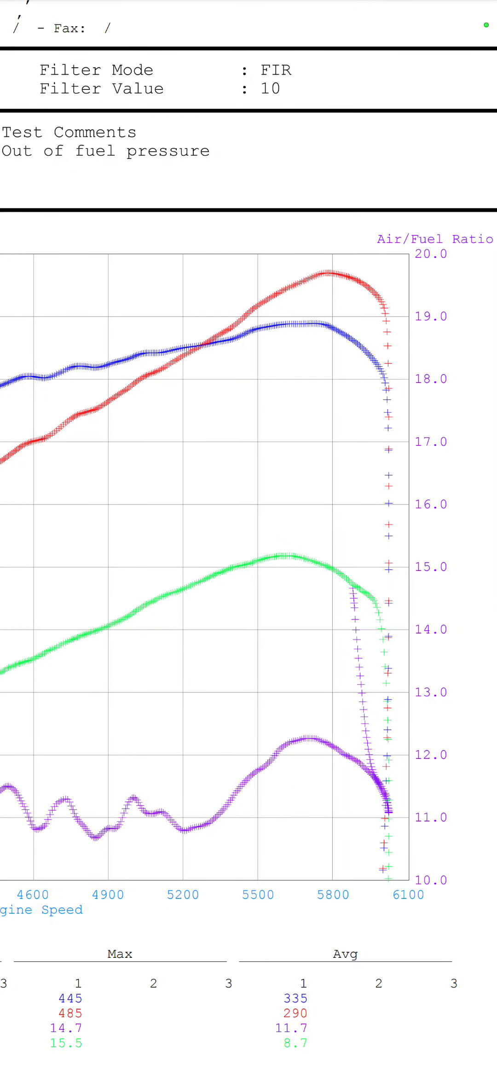
scroll(down, 3)
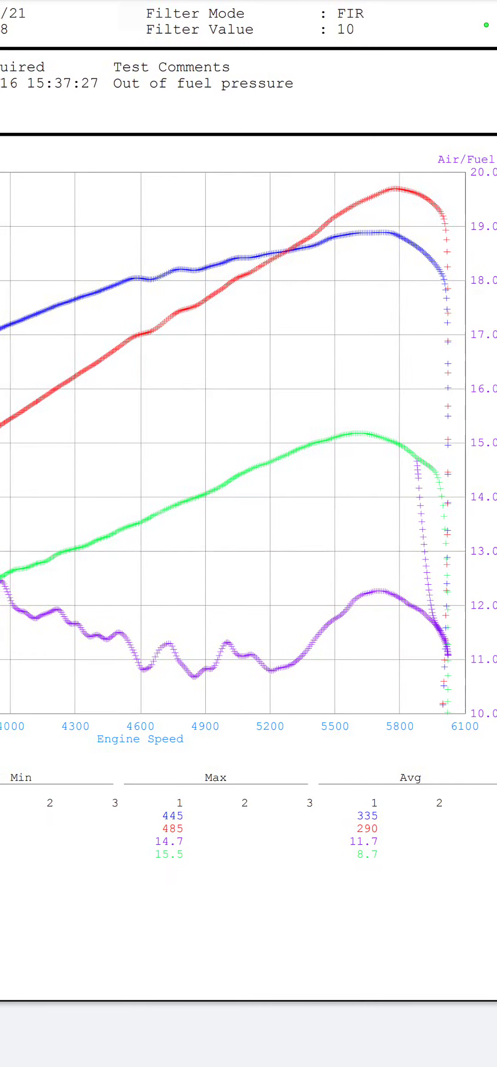
scroll(left, 3)
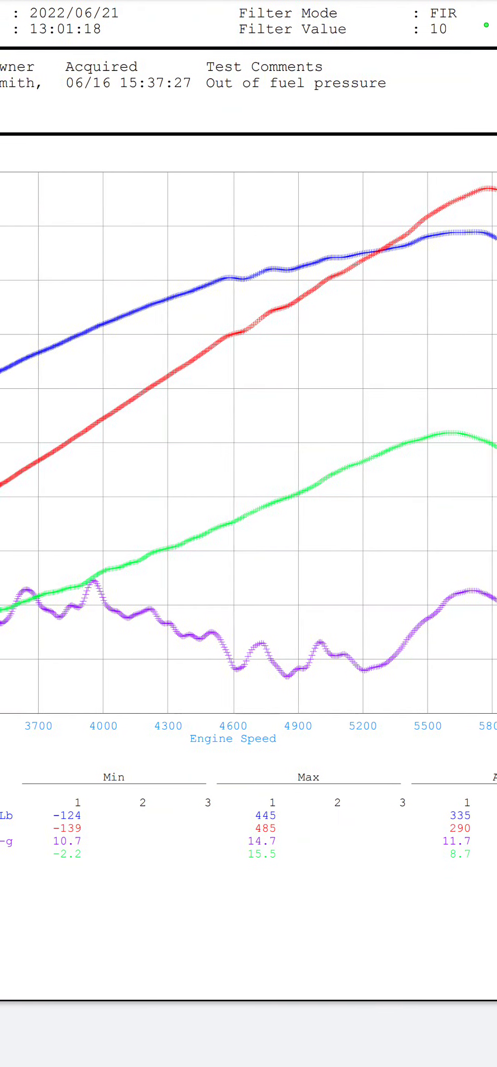
scroll(down, 3)
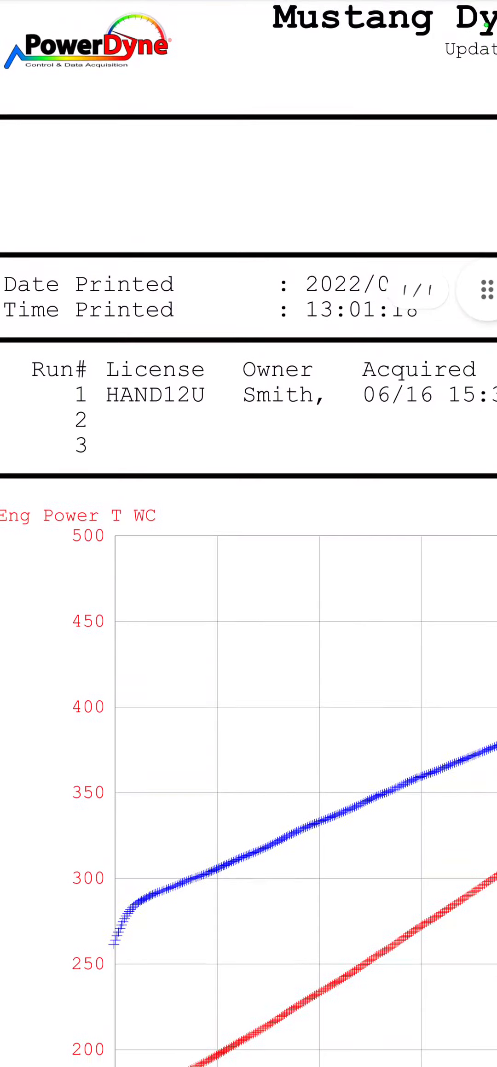
scroll(down, 3)
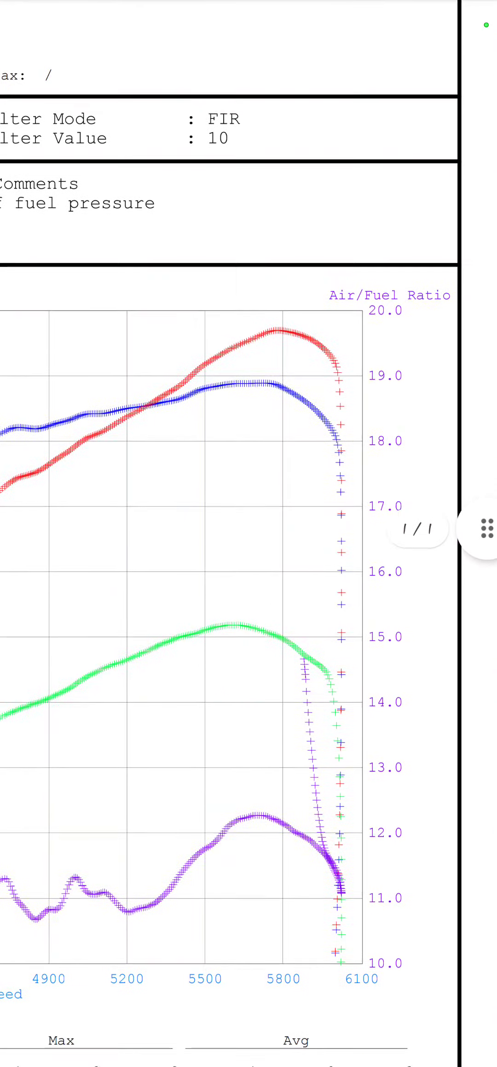
scroll(down, 3)
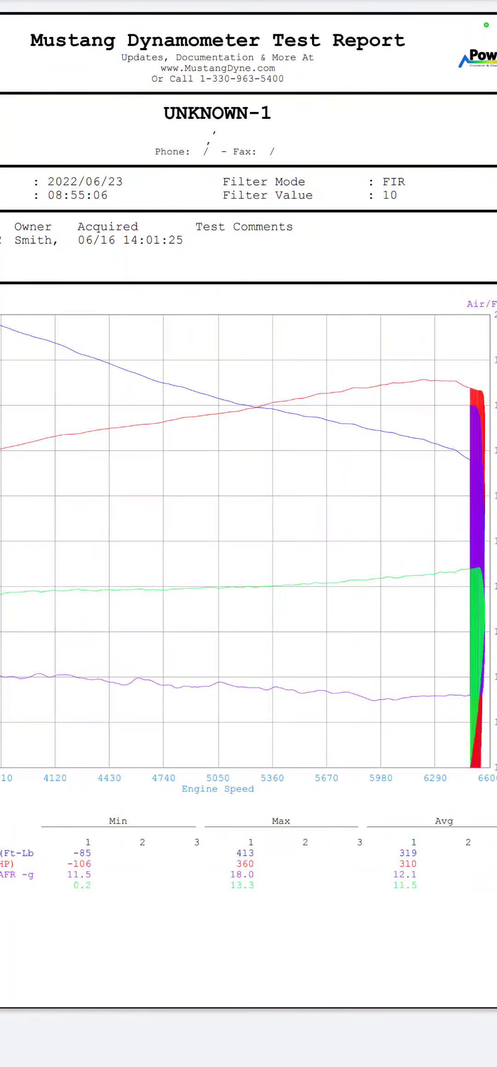
Step: Pan across Karnage.pdf's Engine Speed graph to about 6600 rpm, ending on the full page
scroll(down, 3)
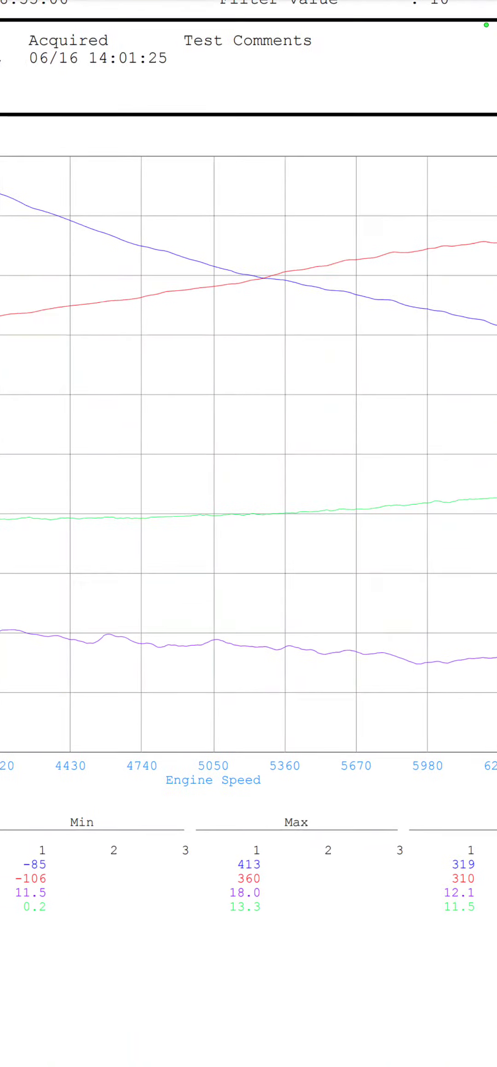
scroll(down, 3)
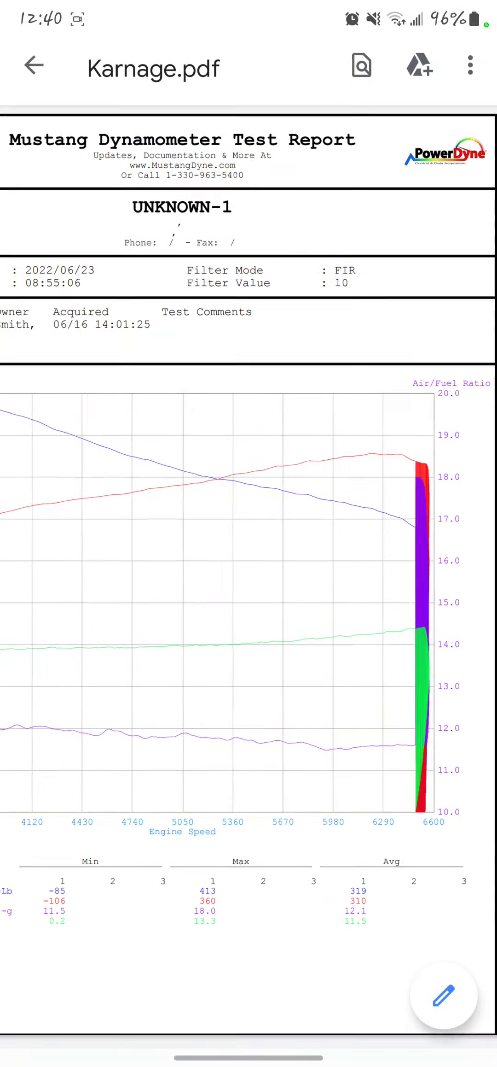
Step: Close the Karnage report and review the June 16 run peaking at 398 ft-lb and 328 HP
click(32, 67)
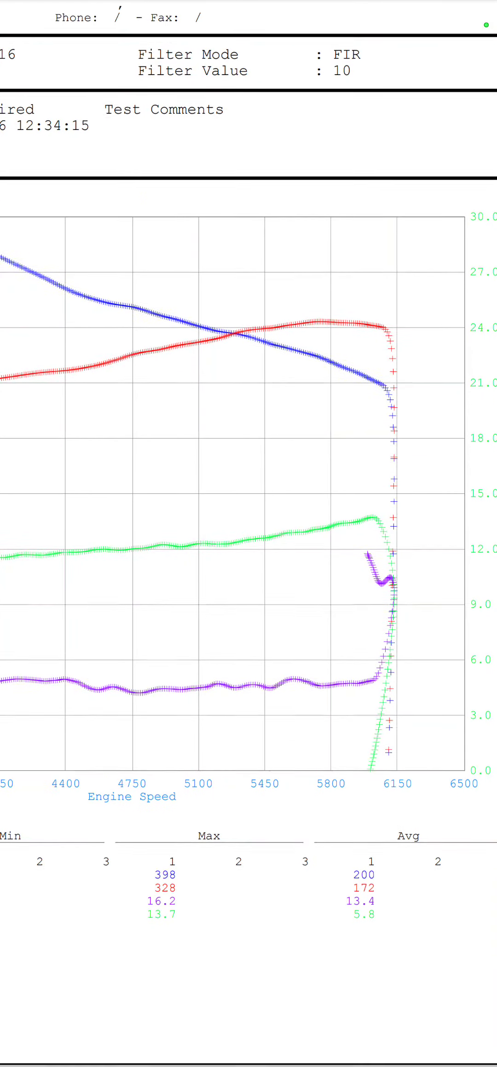
scroll(down, 3)
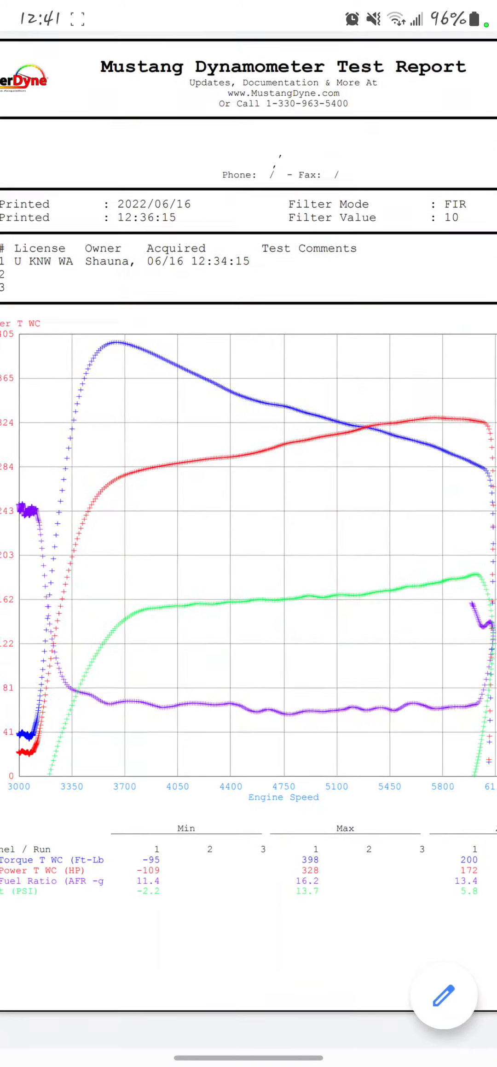
scroll(down, 3)
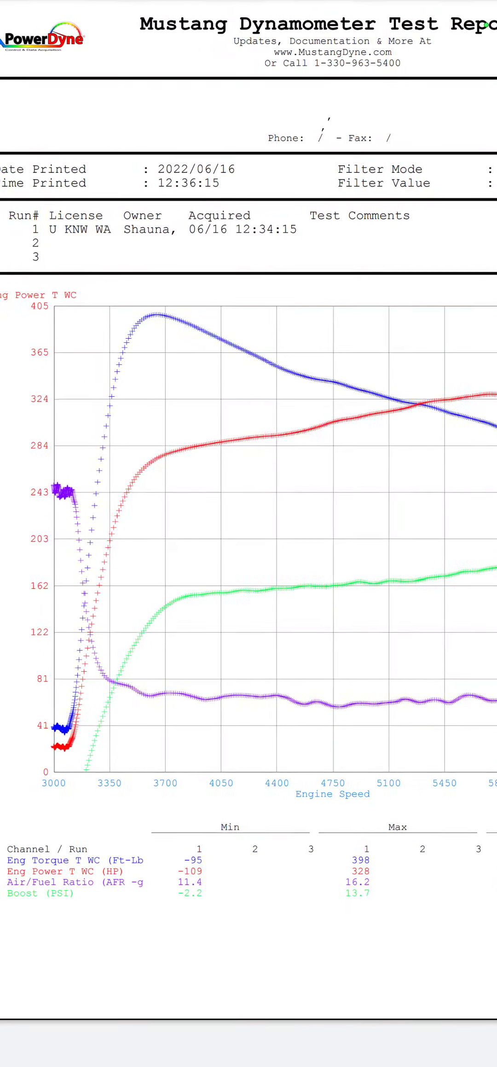
scroll(right, 3)
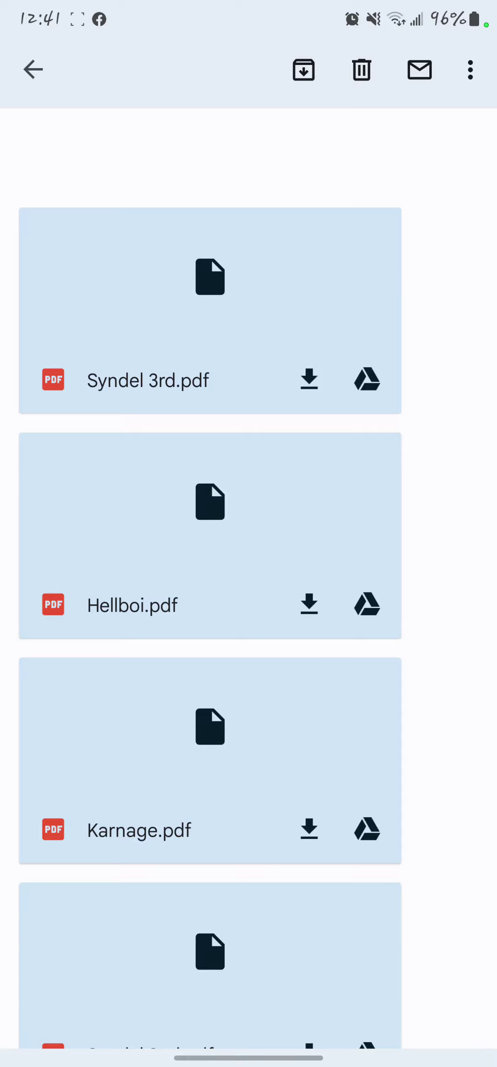
Step: Select another PDF attachment from the email, bringing up the Open with app chooser
click(139, 829)
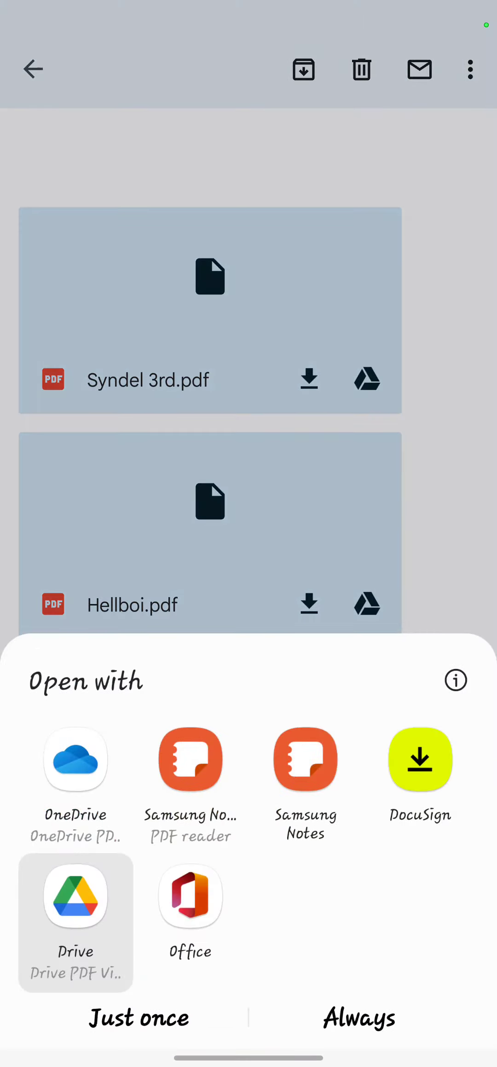